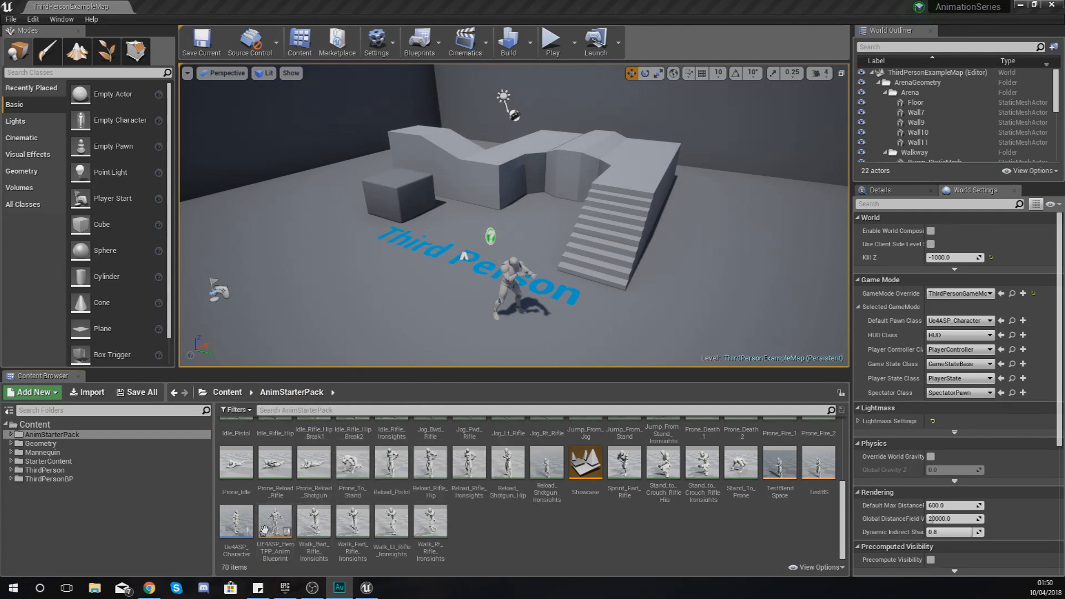
mouse_move(274, 521)
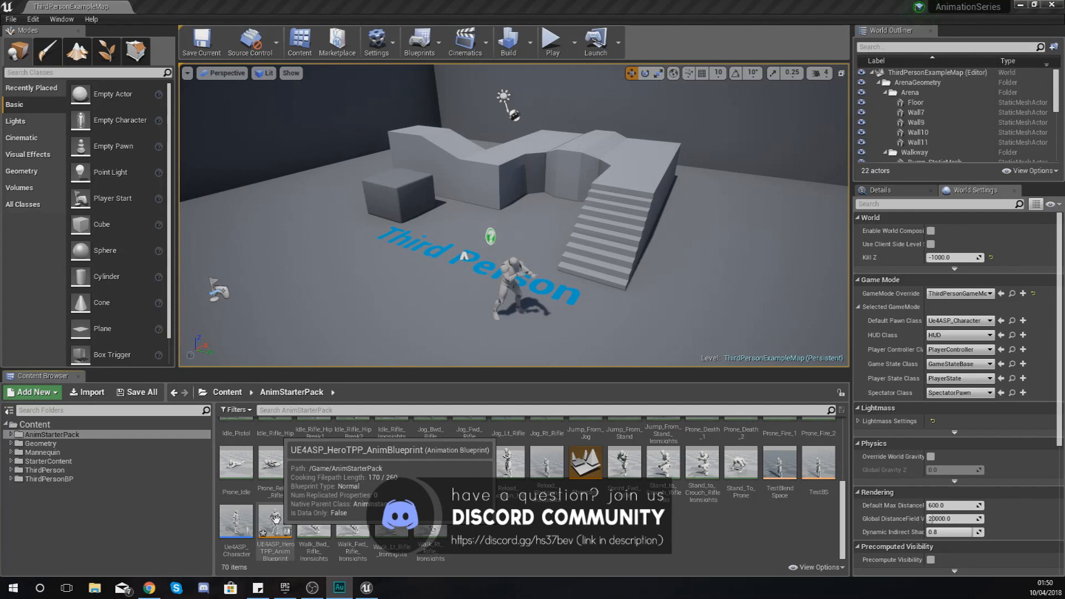
- Load UE4ASP_HeroTPP_AnimBlueprint from the AnimStarterPack folder
double_click(274, 520)
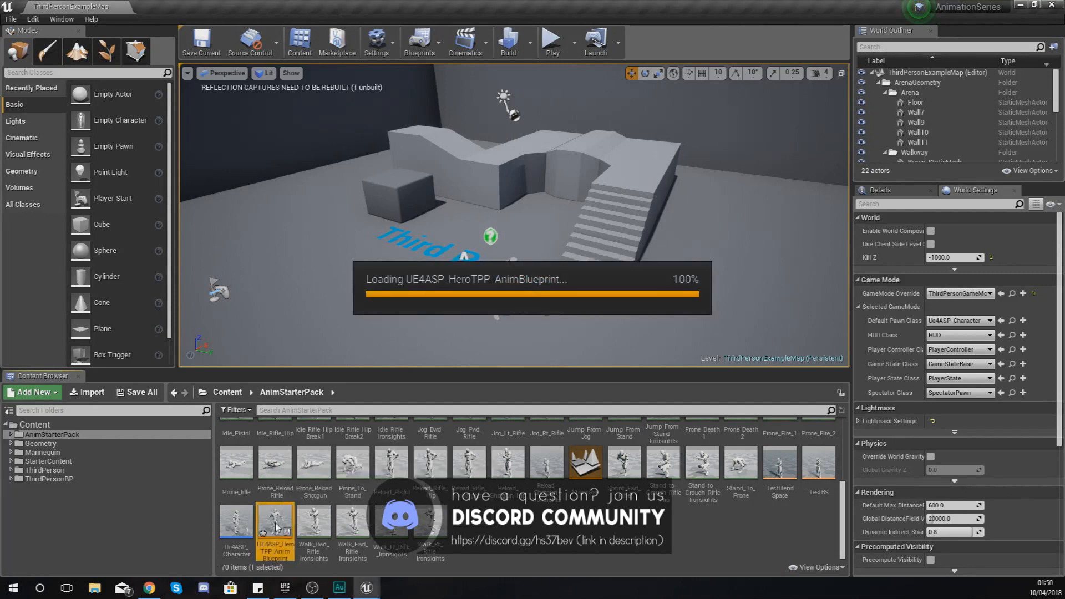
- Open the HeroTPP blueprint on its Locomotion graph showing Idle, Jog, Jump and Crouch
double_click(275, 521)
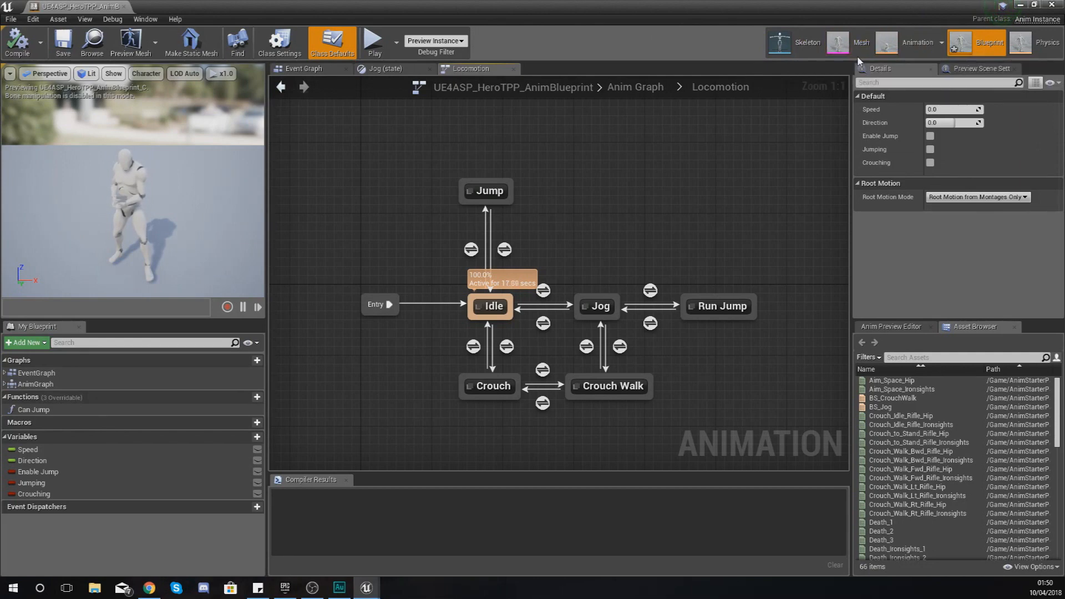
mouse_move(805, 42)
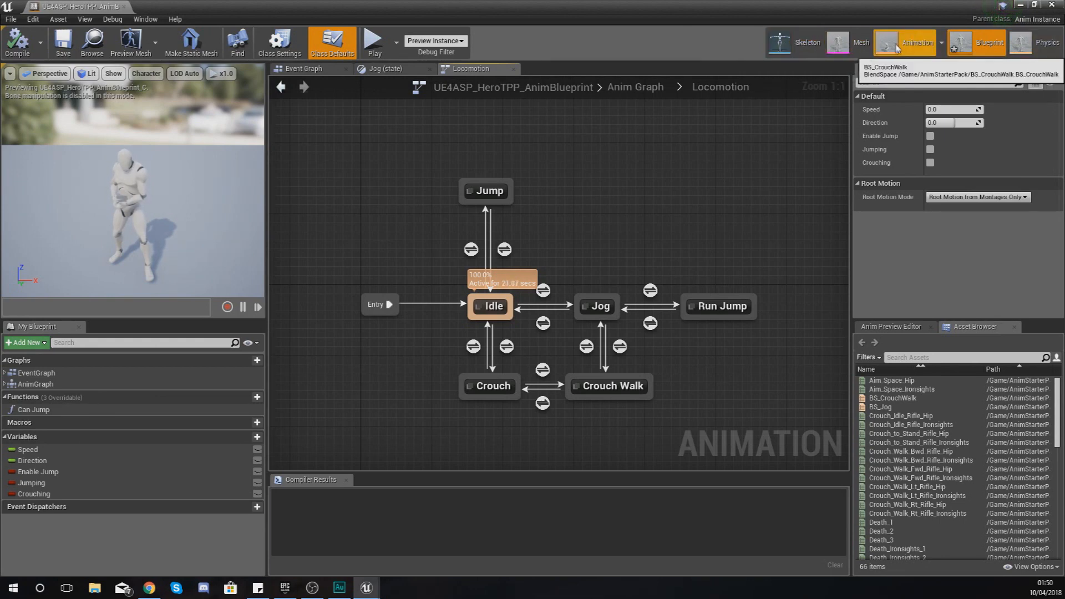
mouse_move(838, 42)
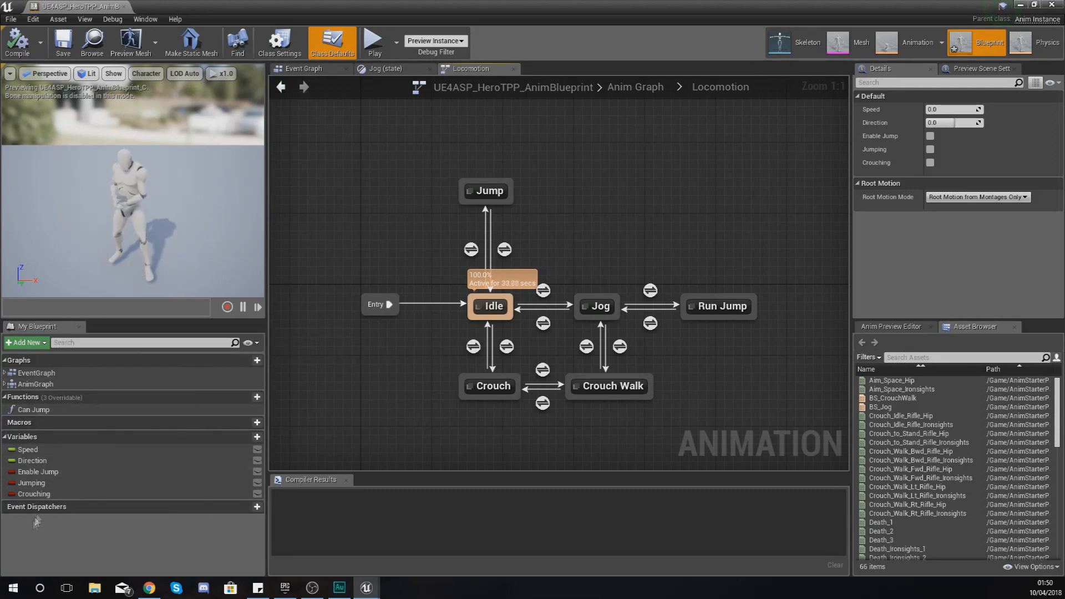
mouse_move(33, 460)
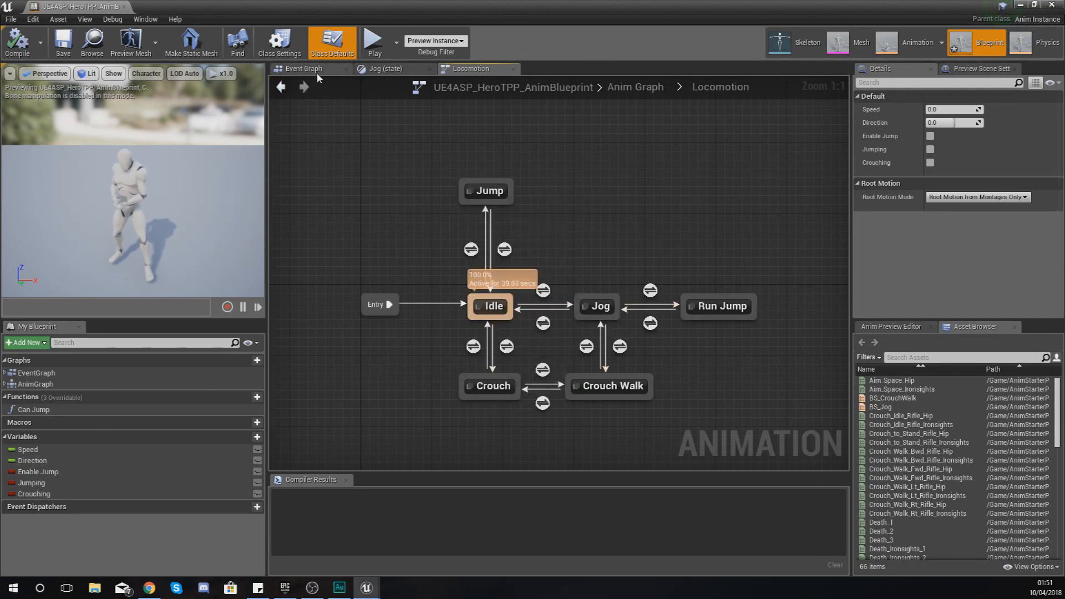
- View the Jog state's graph, then return to the top-level Anim Graph
double_click(596, 305)
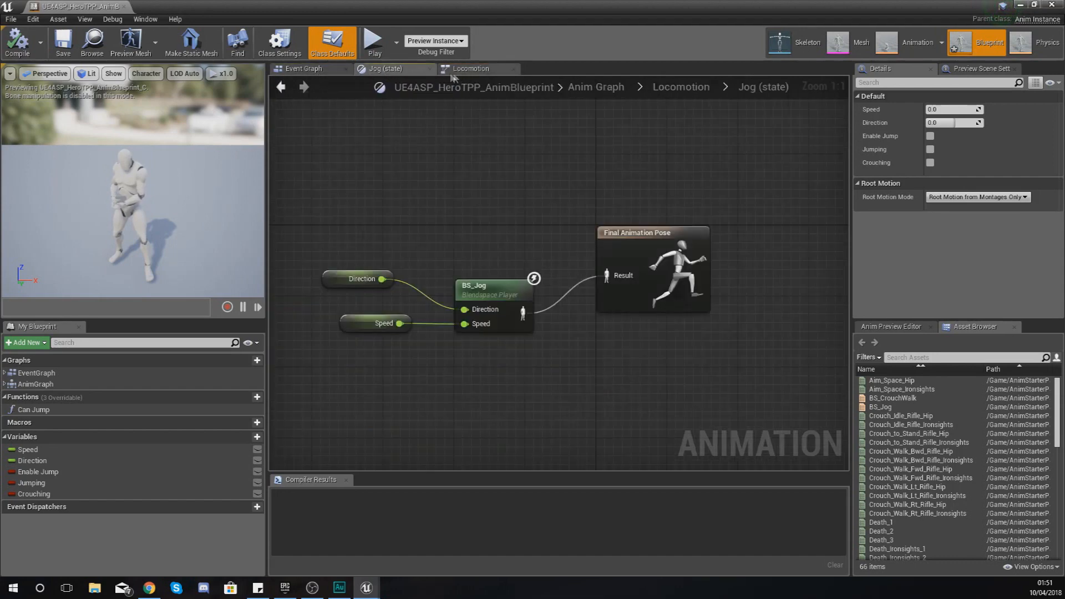
click(471, 69)
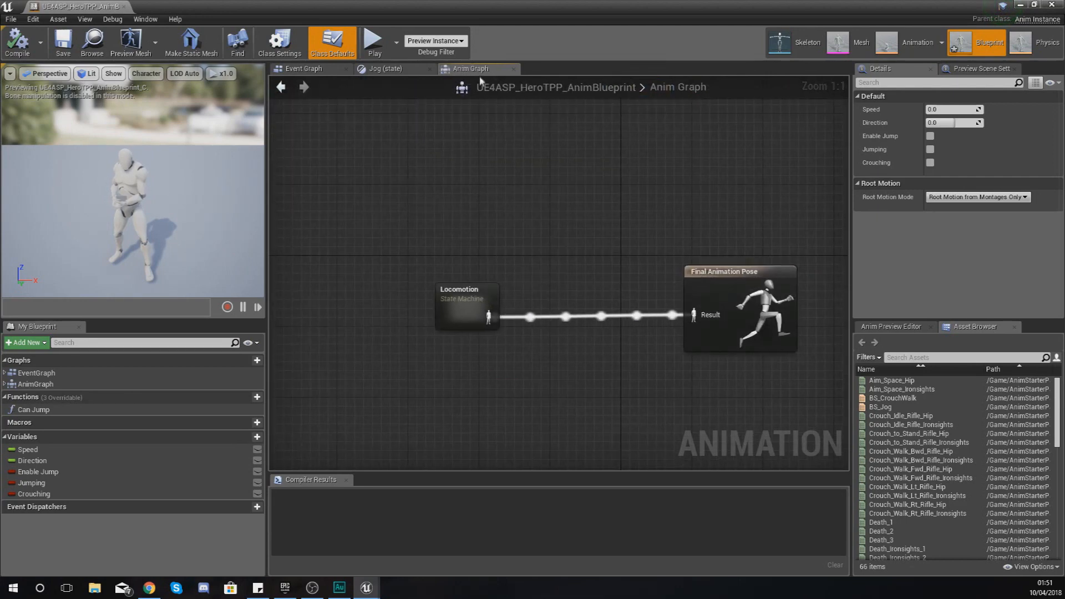
mouse_move(472, 68)
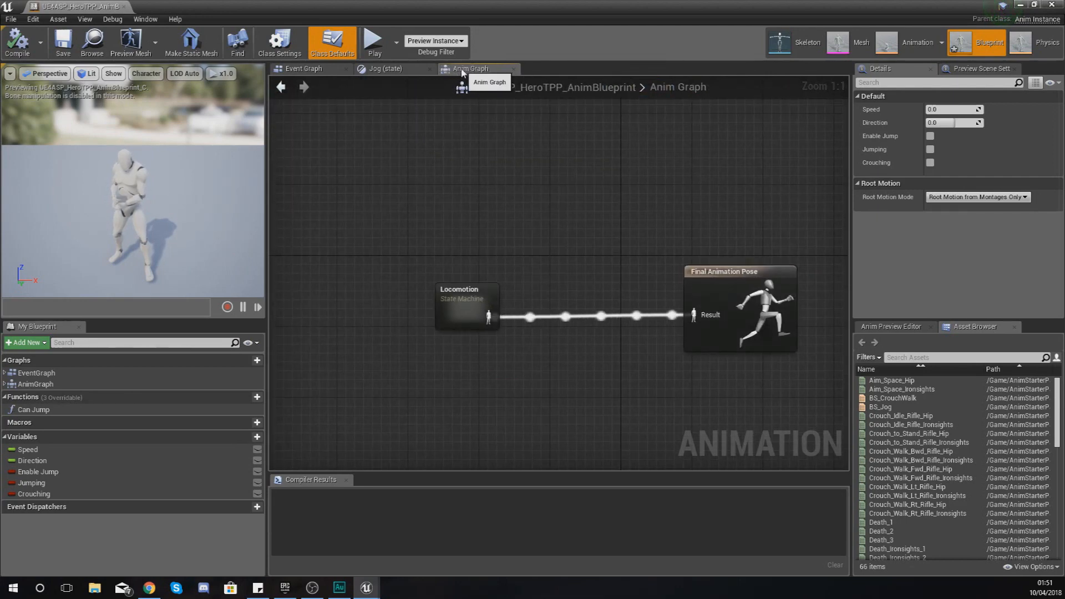
- Enter the Locomotion state machine briefly and come back to the Anim Graph
double_click(466, 307)
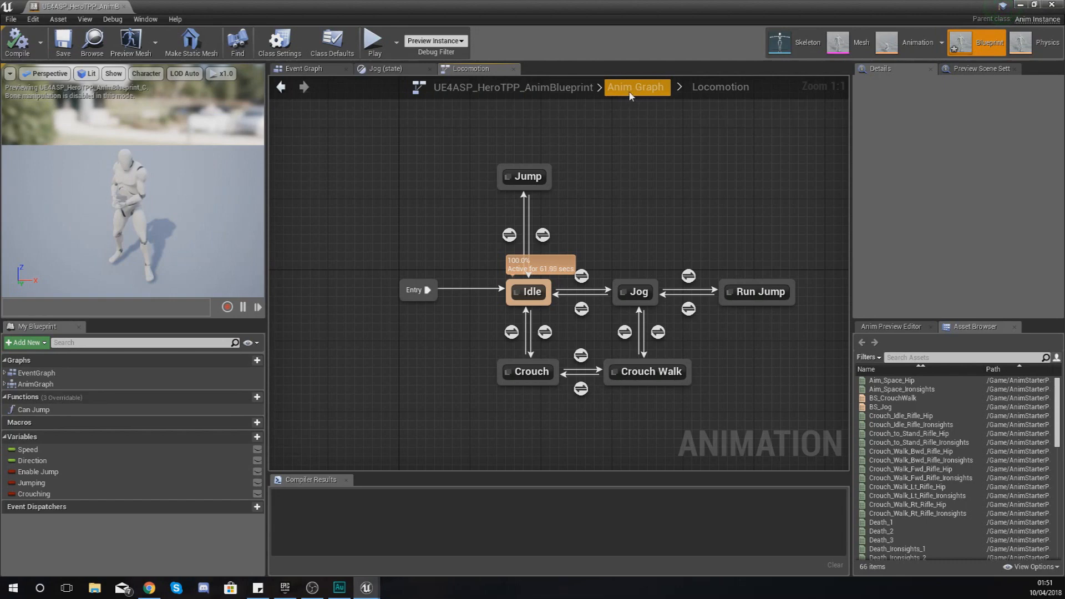
click(636, 87)
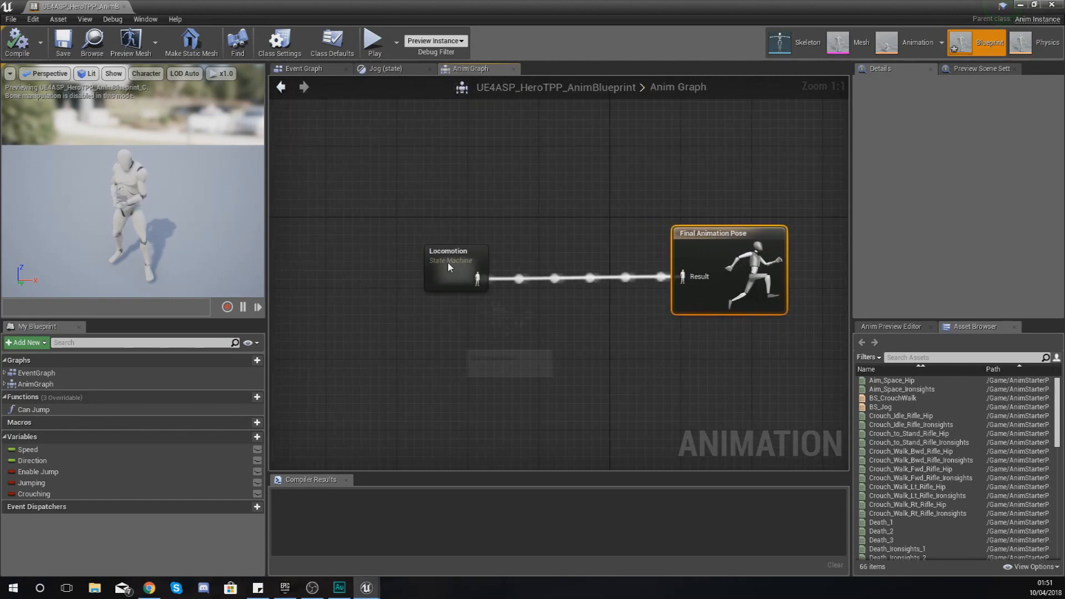
mouse_move(700, 245)
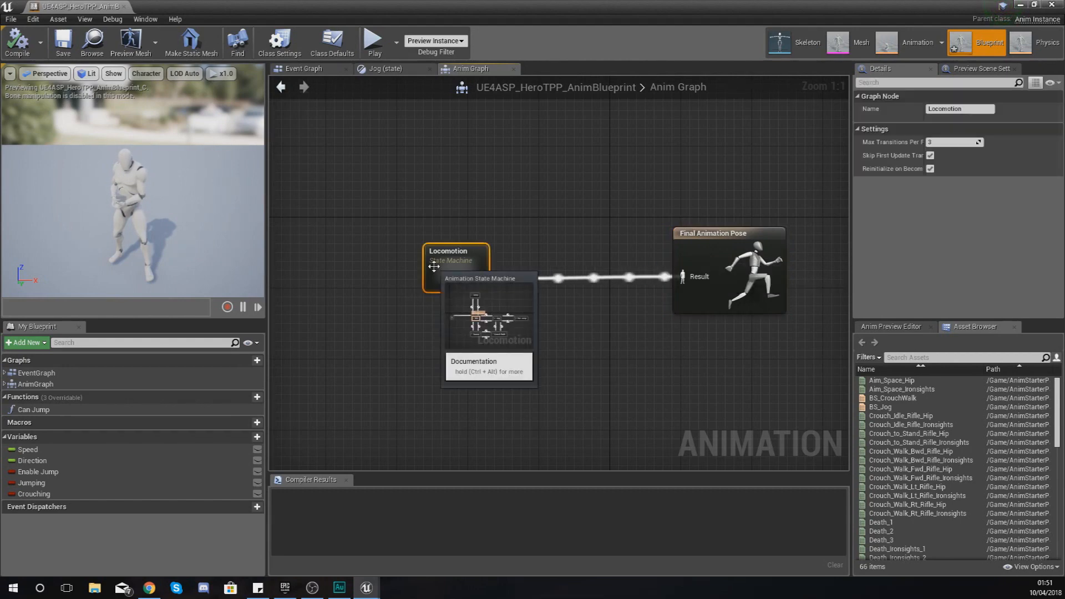
mouse_move(662, 288)
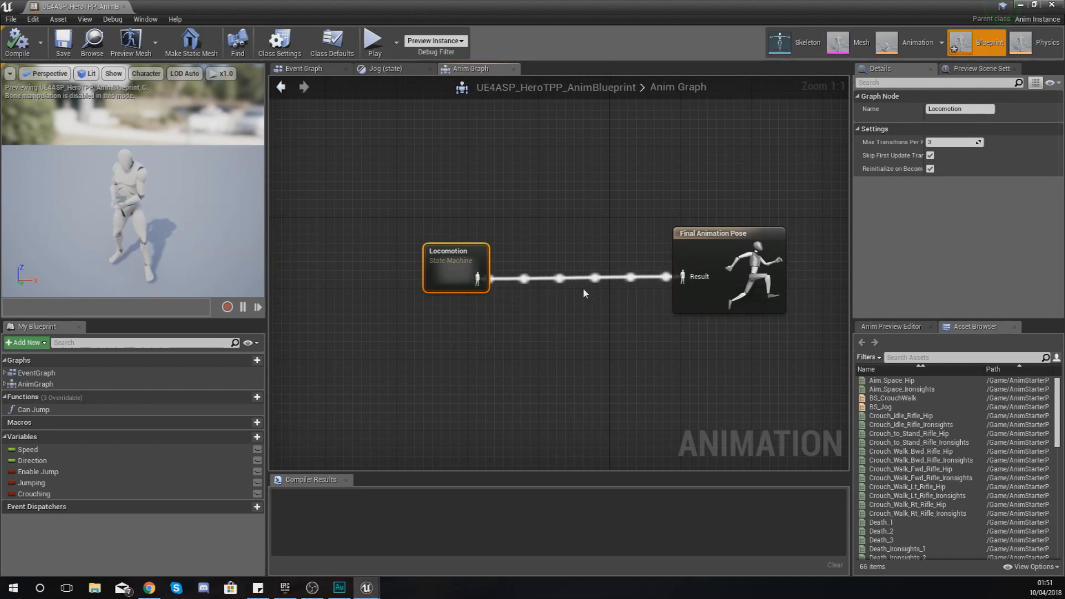
mouse_move(456, 269)
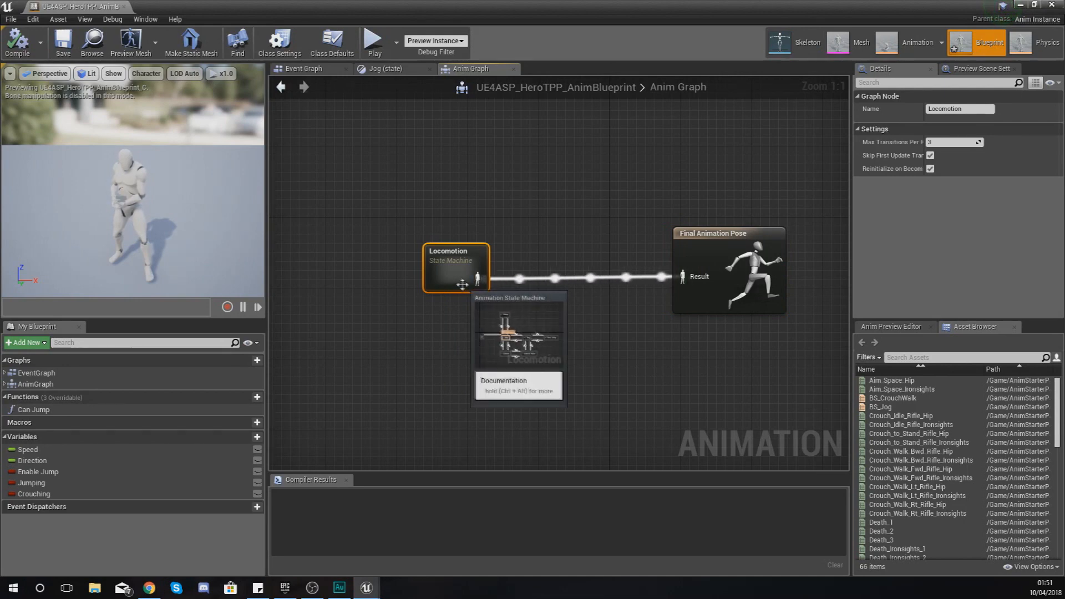
double_click(455, 265)
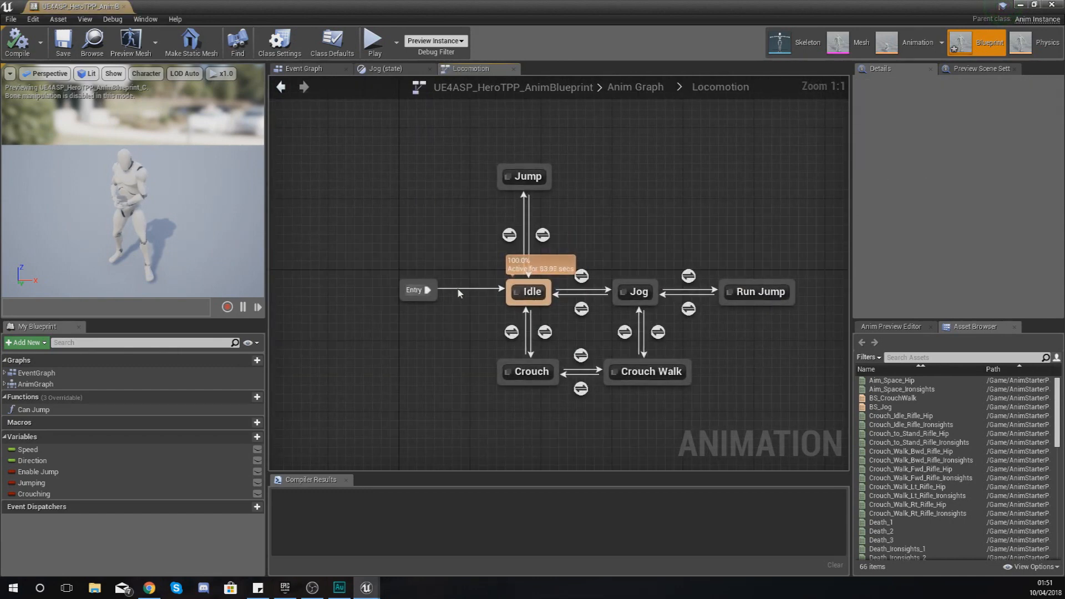
mouse_move(750, 404)
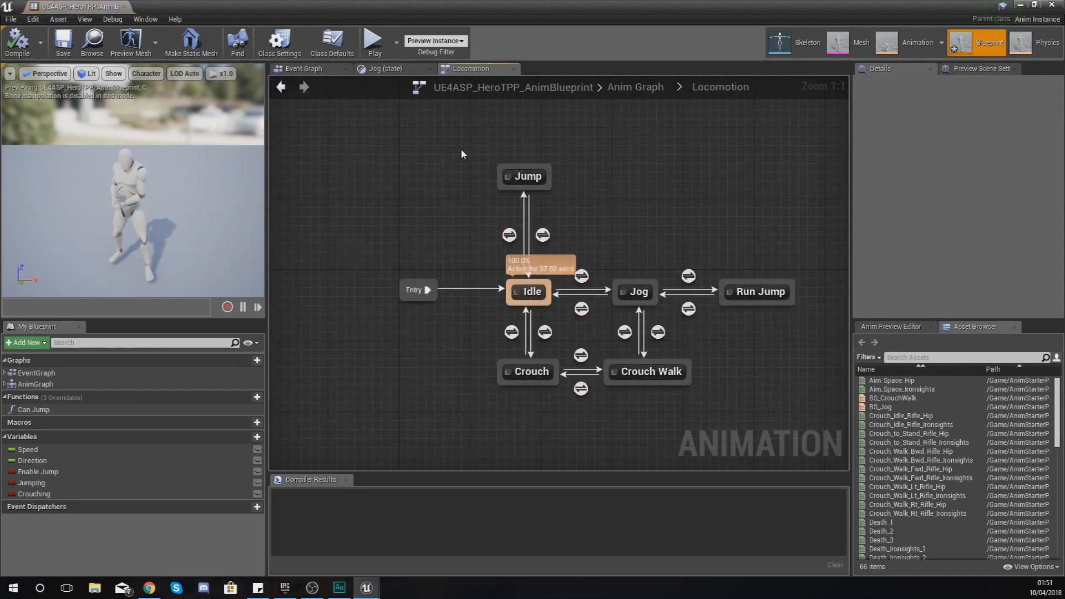
mouse_move(618, 272)
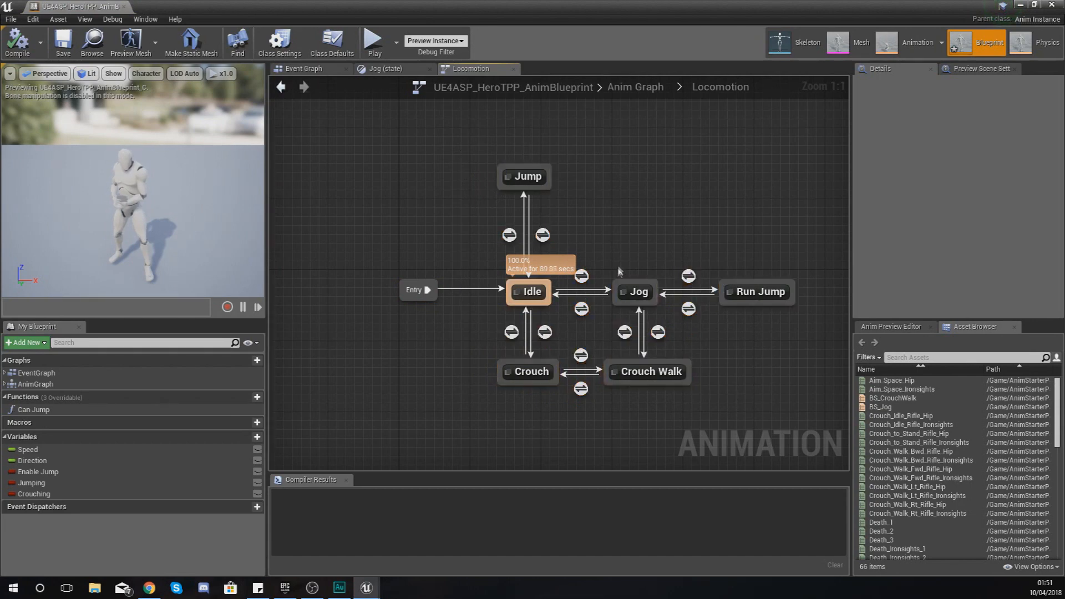
mouse_move(582, 311)
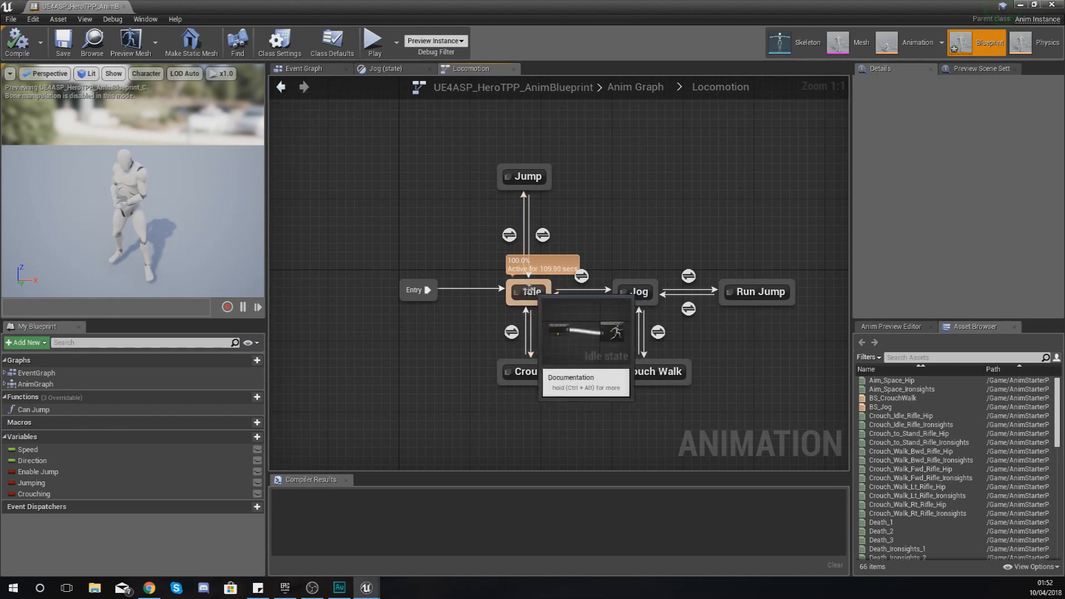
click(524, 177)
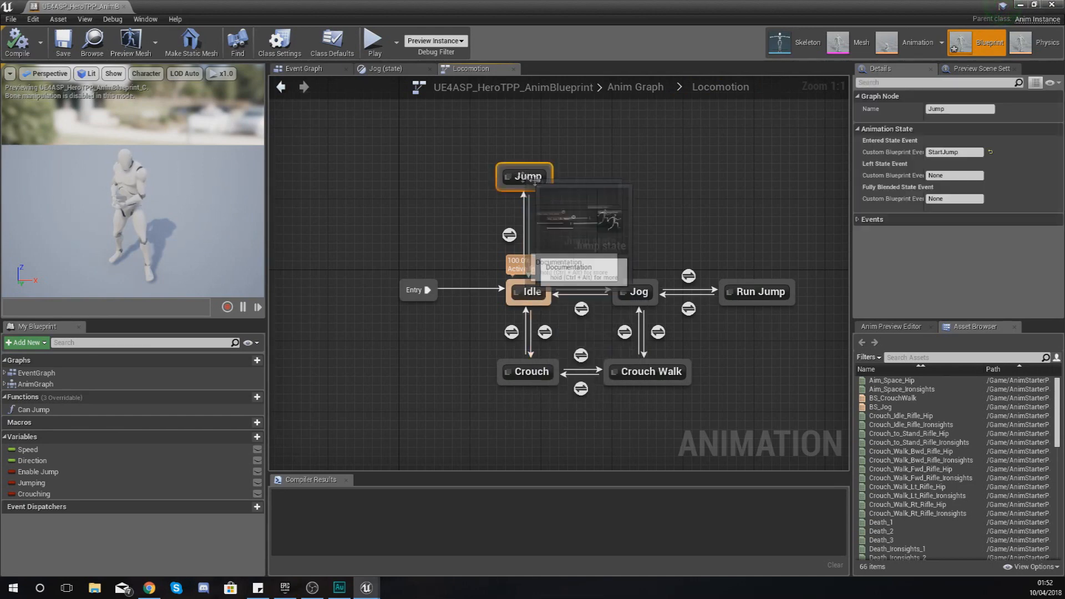
click(637, 291)
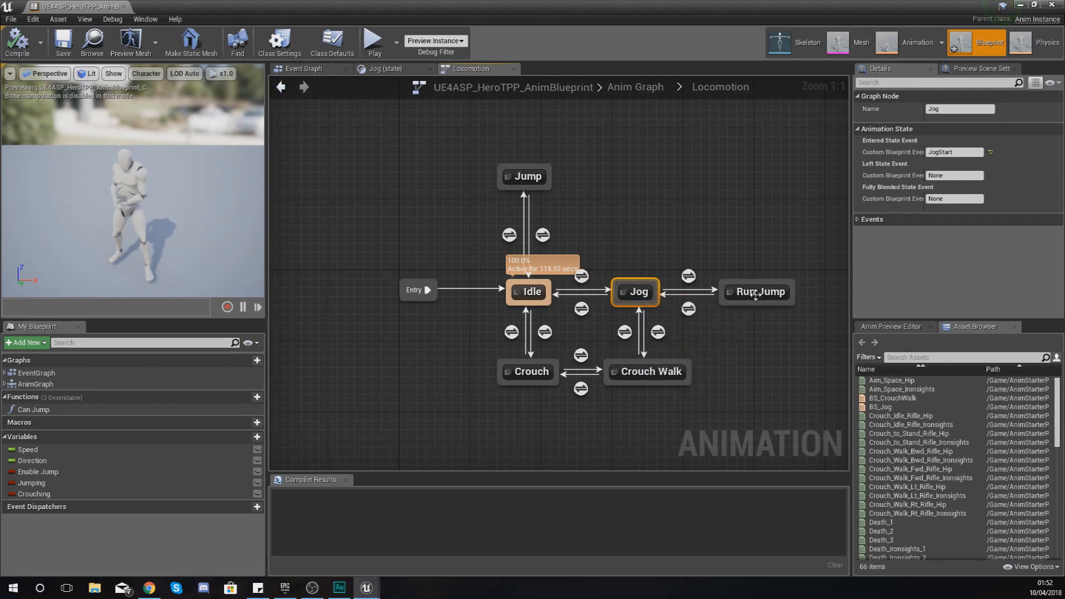
double_click(529, 291)
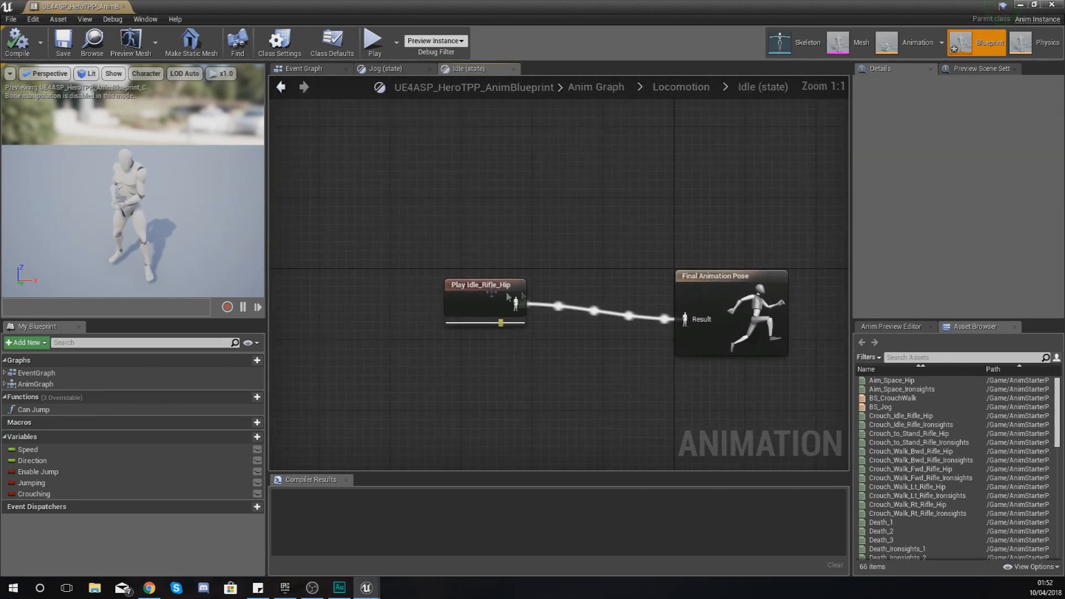
click(484, 302)
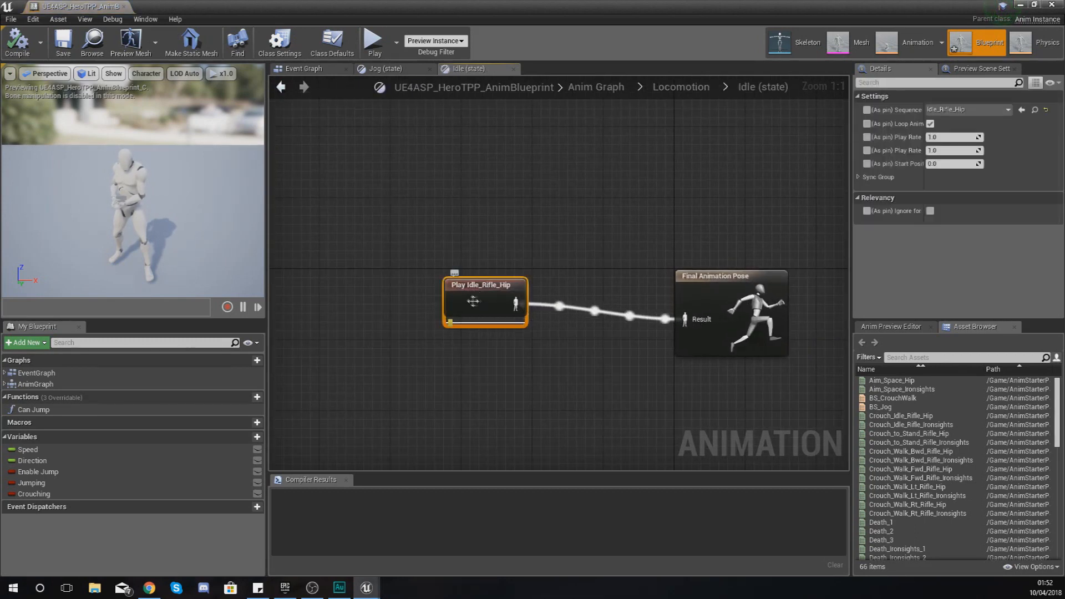
mouse_move(655, 102)
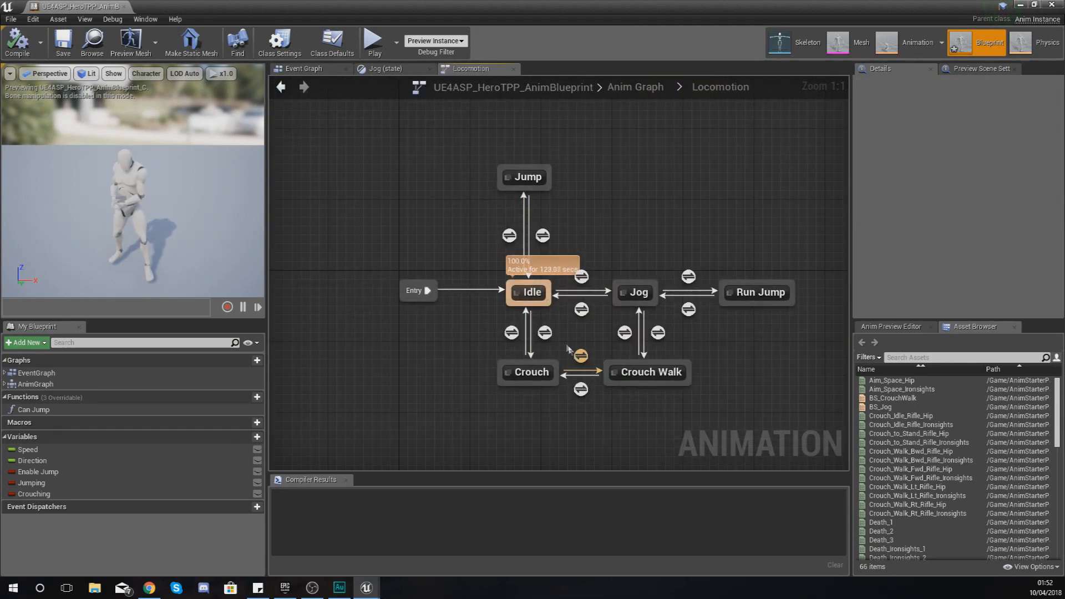
mouse_move(555, 293)
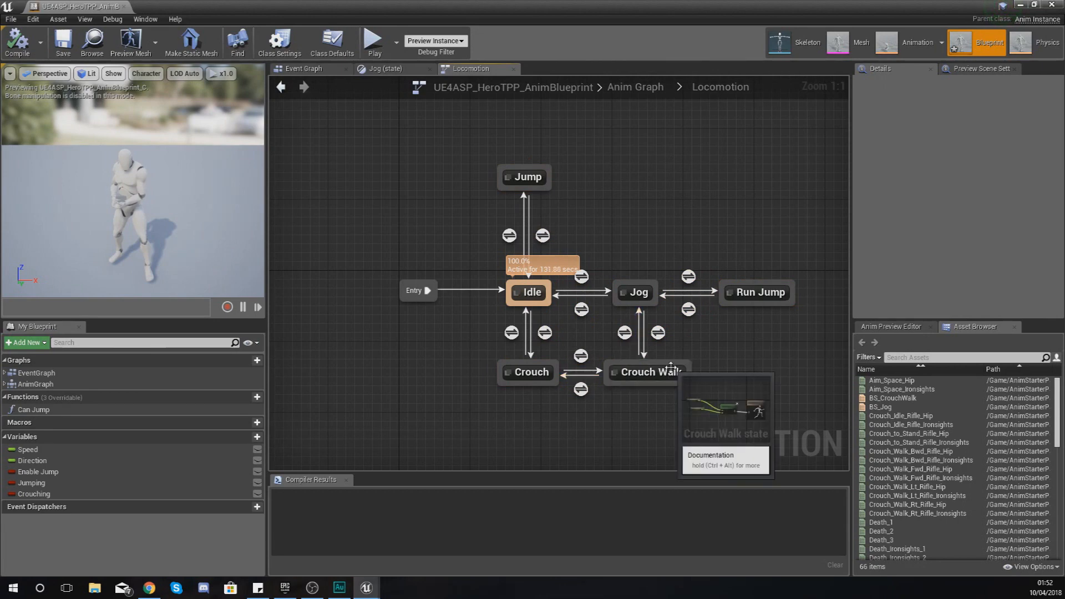
mouse_move(725, 395)
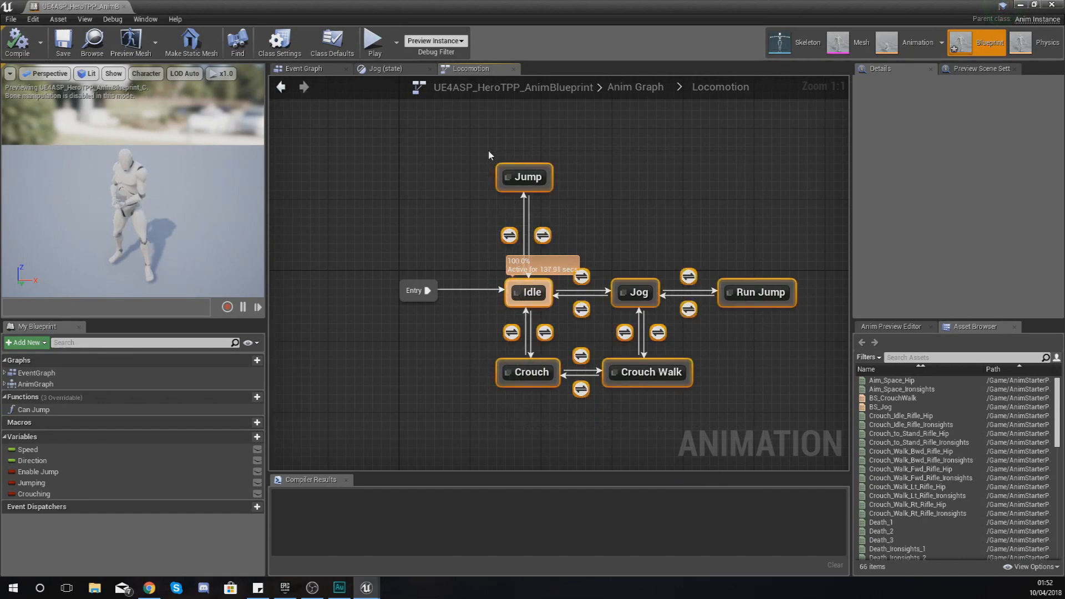
mouse_move(688, 307)
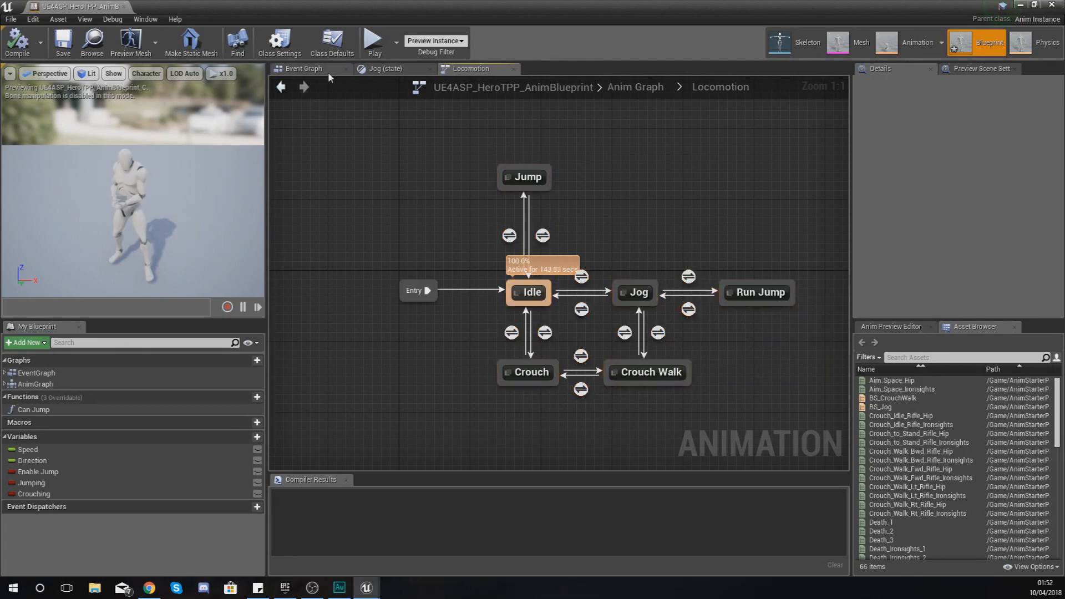
- Zoom out in the Event Graph and select the Movement and Jump node groups
click(305, 68)
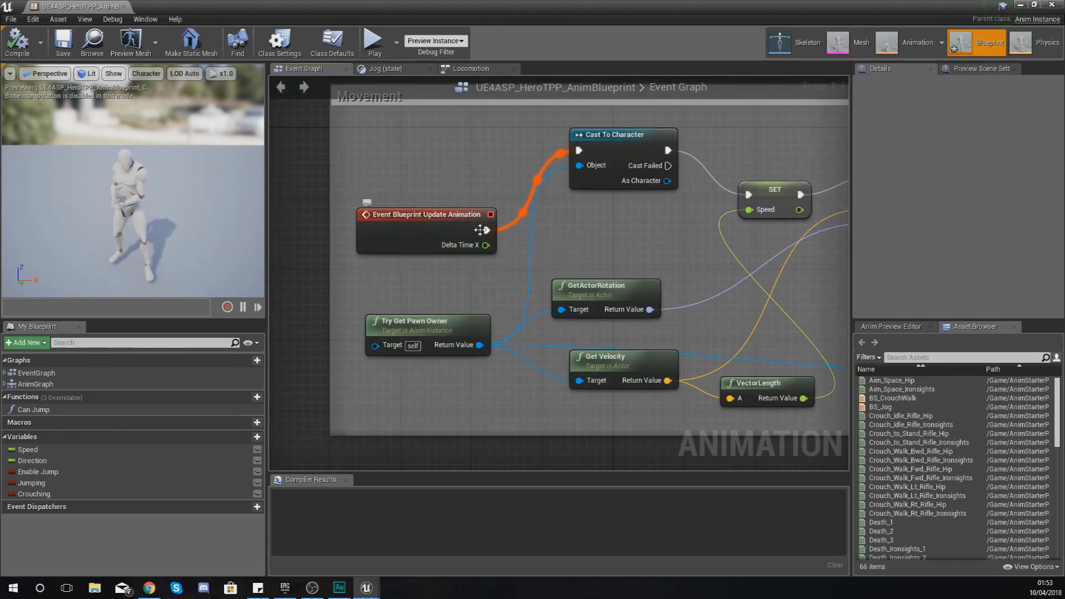
scroll(down, 3)
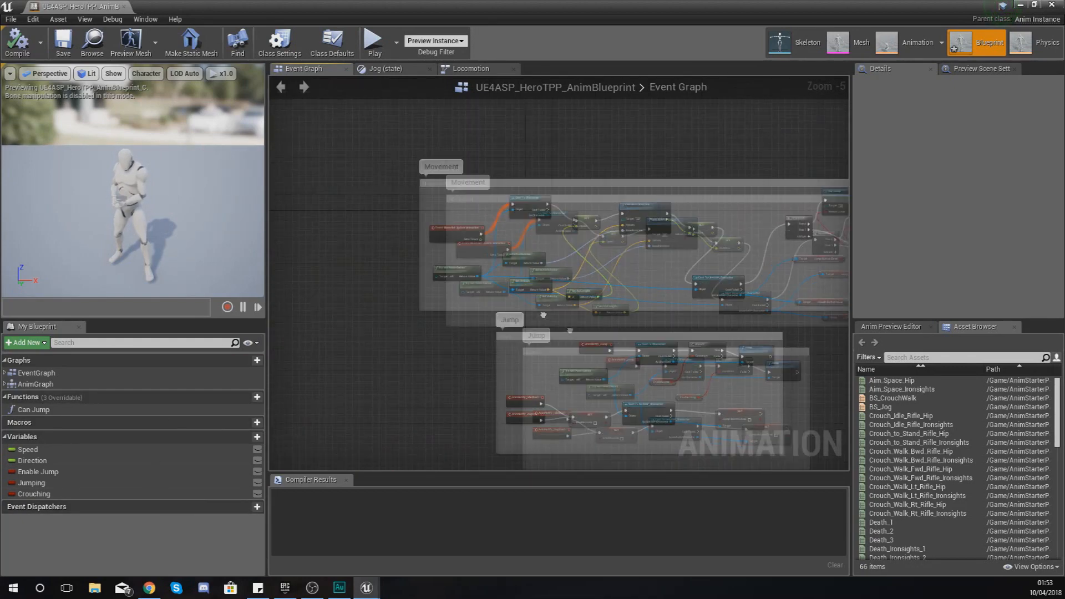
scroll(down, 3)
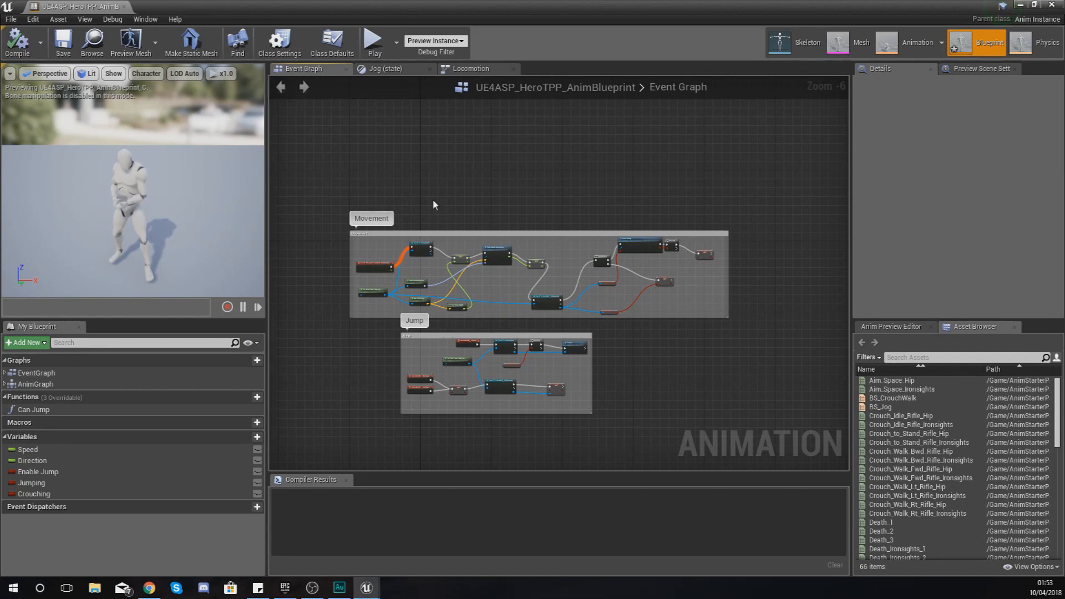
drag(435, 204, 605, 433)
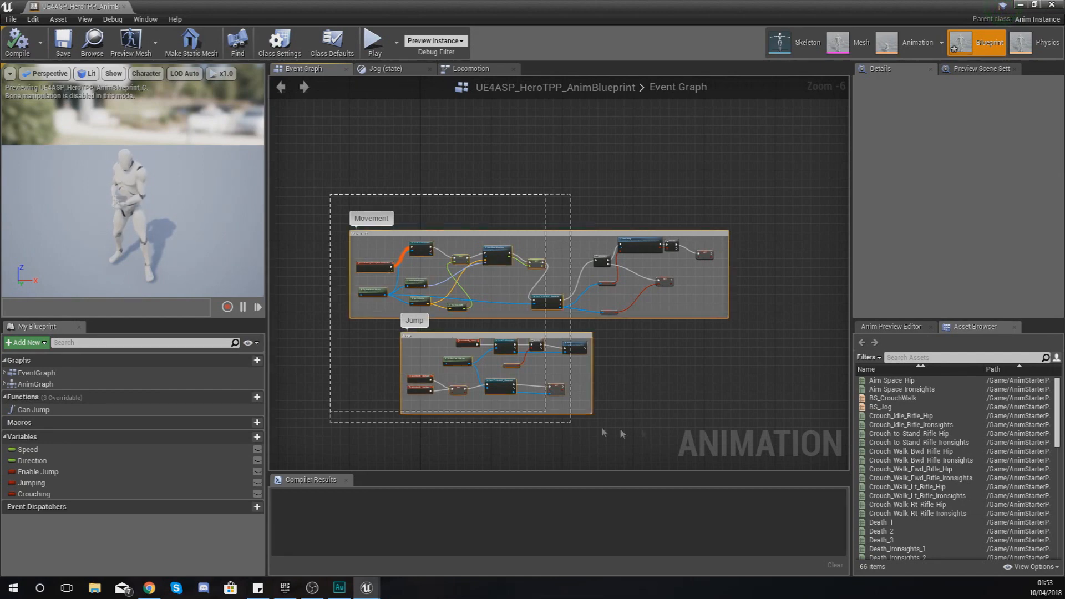
mouse_move(479, 75)
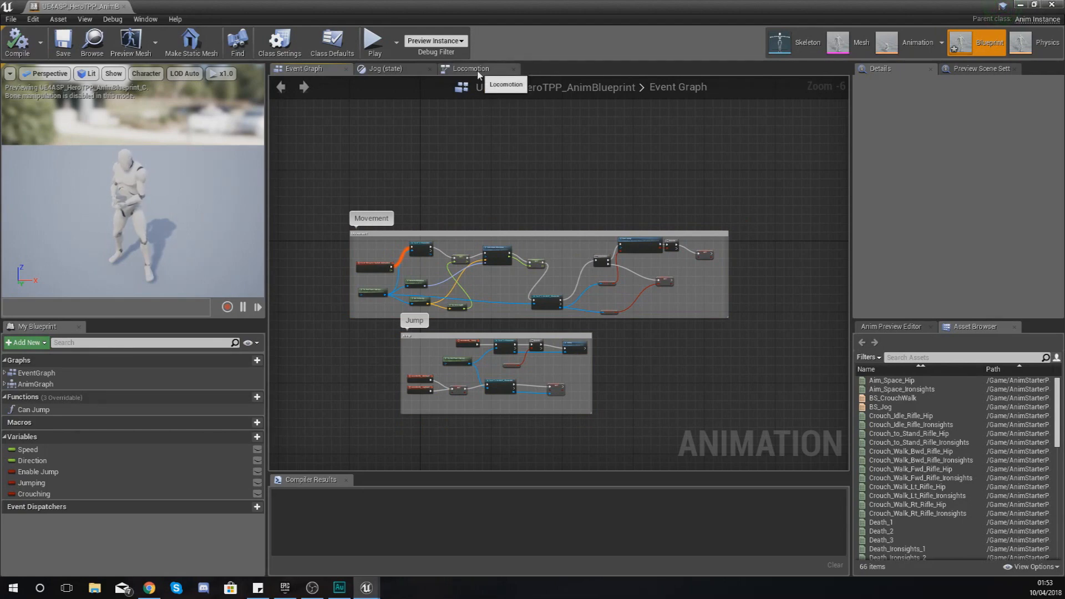
mouse_move(477, 79)
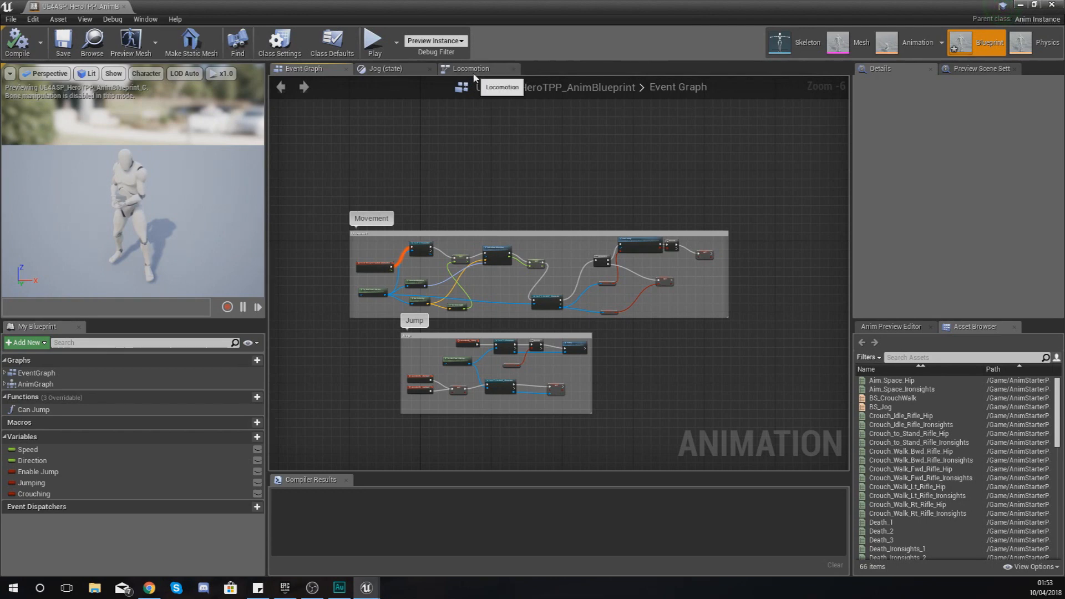
mouse_move(540, 243)
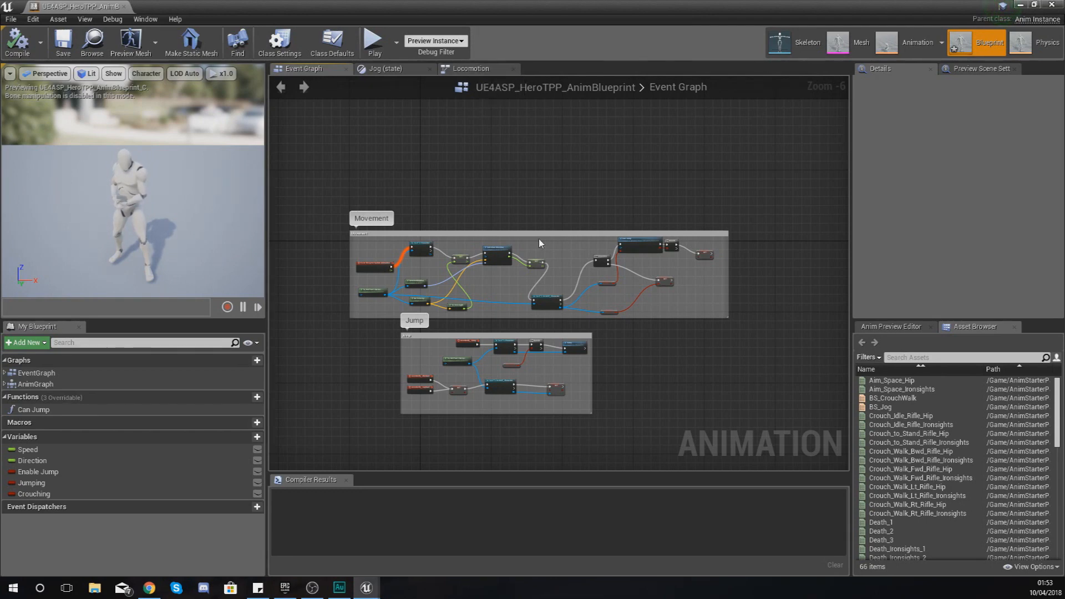